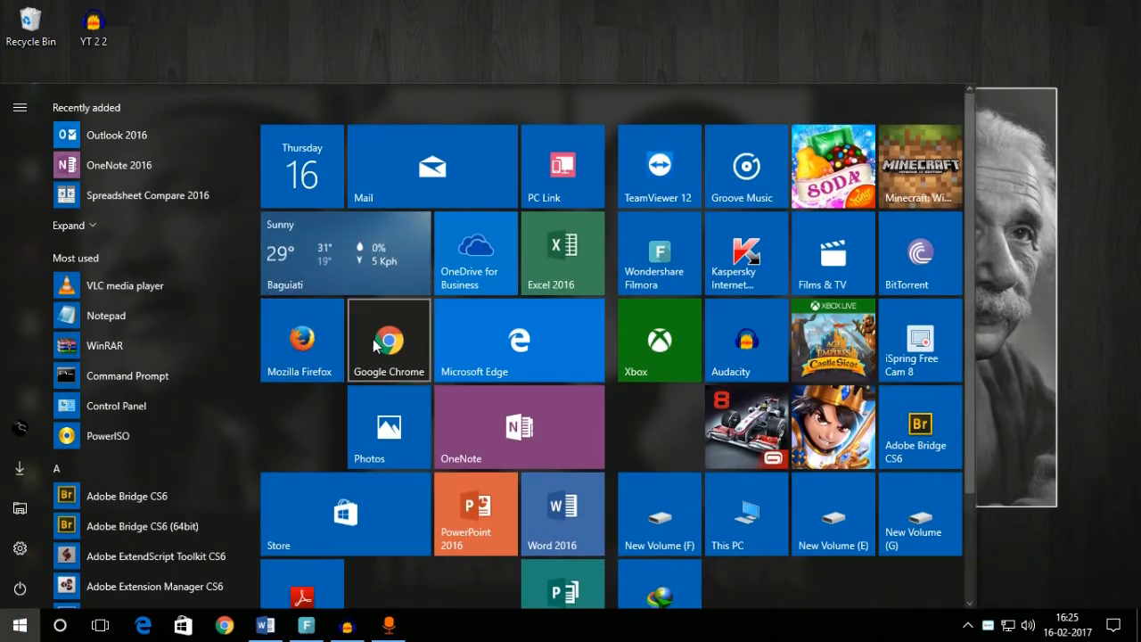
- Launch Google Chrome and open the Chrome Web Store's Extensions category
click(388, 339)
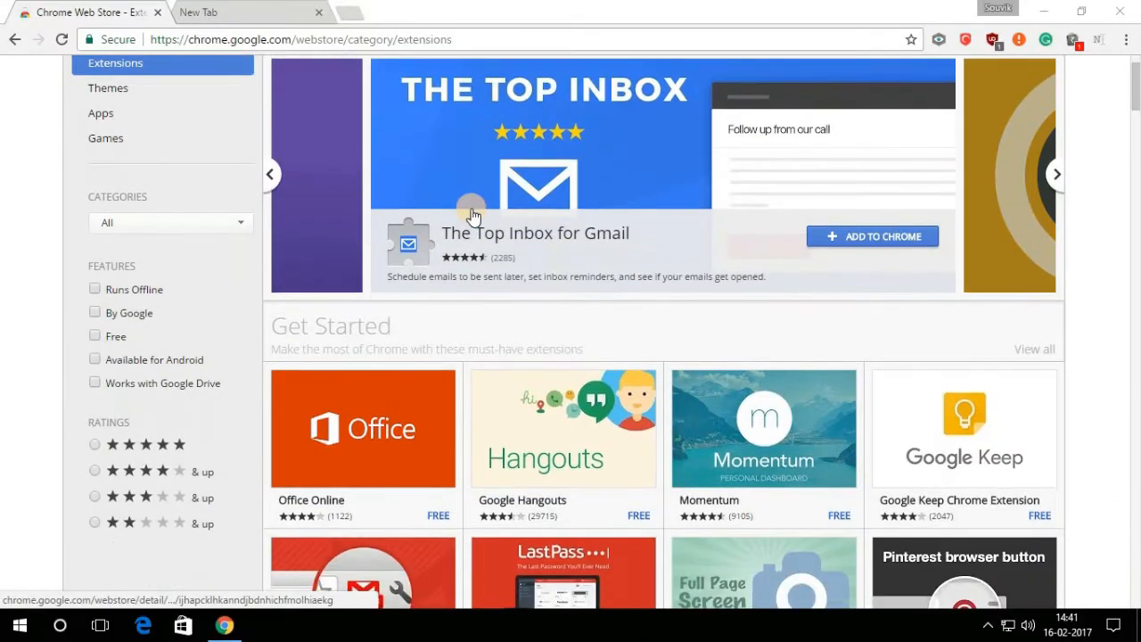
scroll(down, 3)
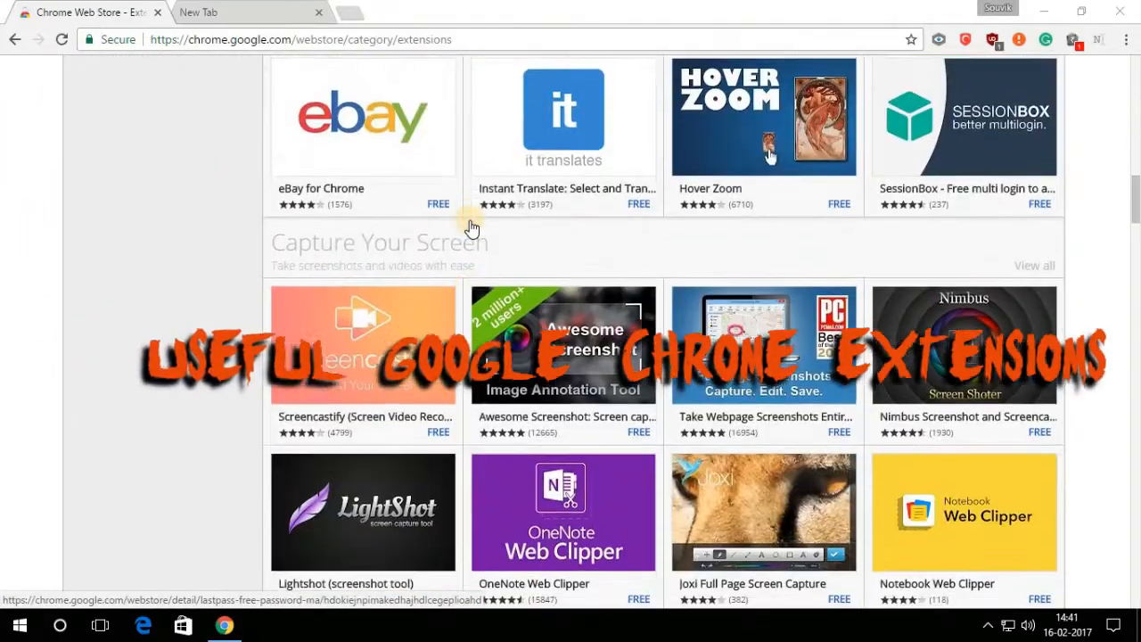
scroll(down, 3)
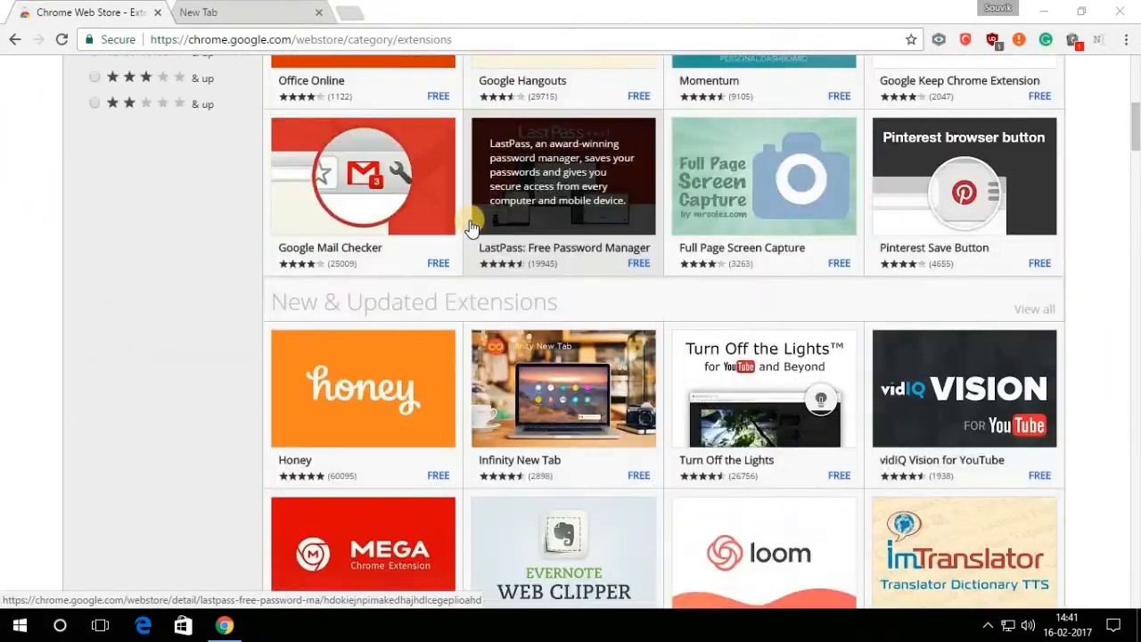
click(114, 146)
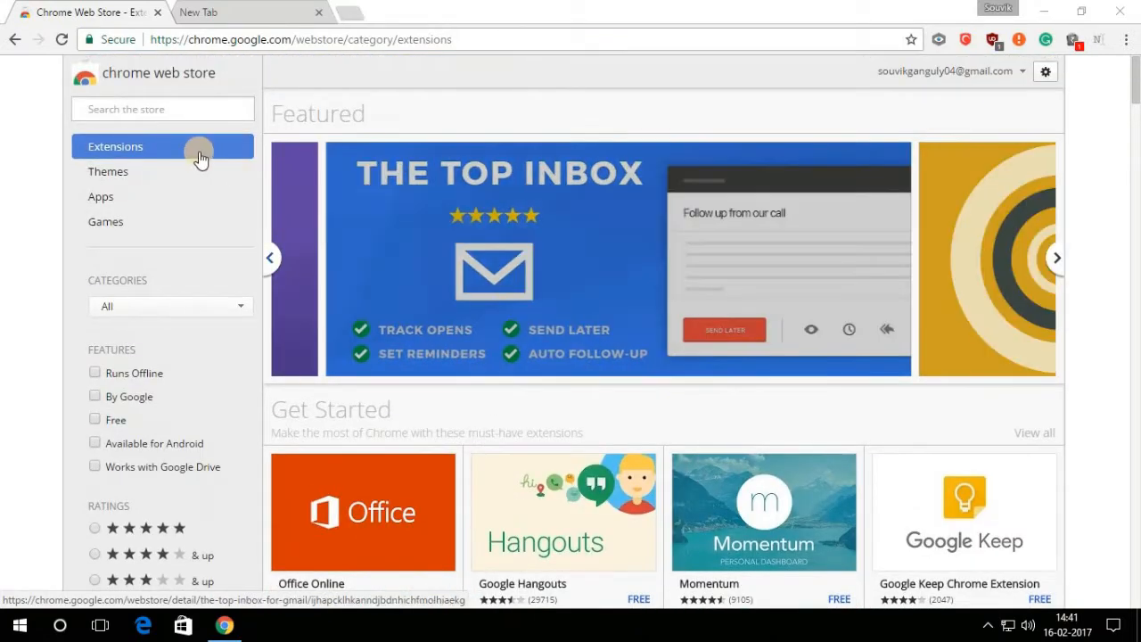
click(1056, 258)
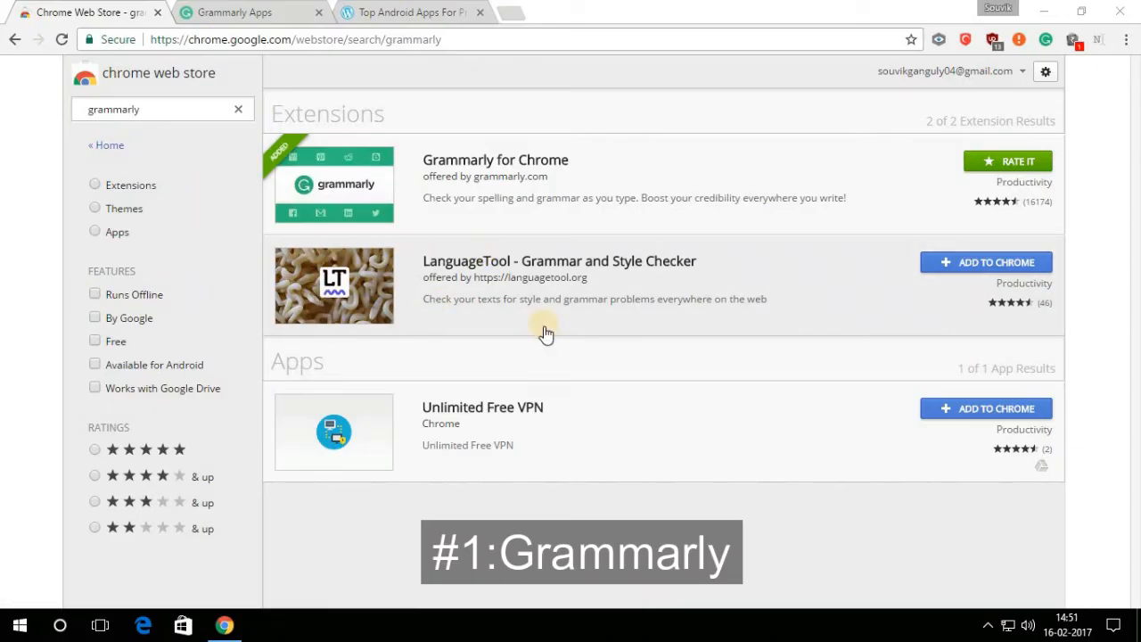
- Check the Grammarly for Chrome search result and switch to the Grammarly Apps tab
click(494, 159)
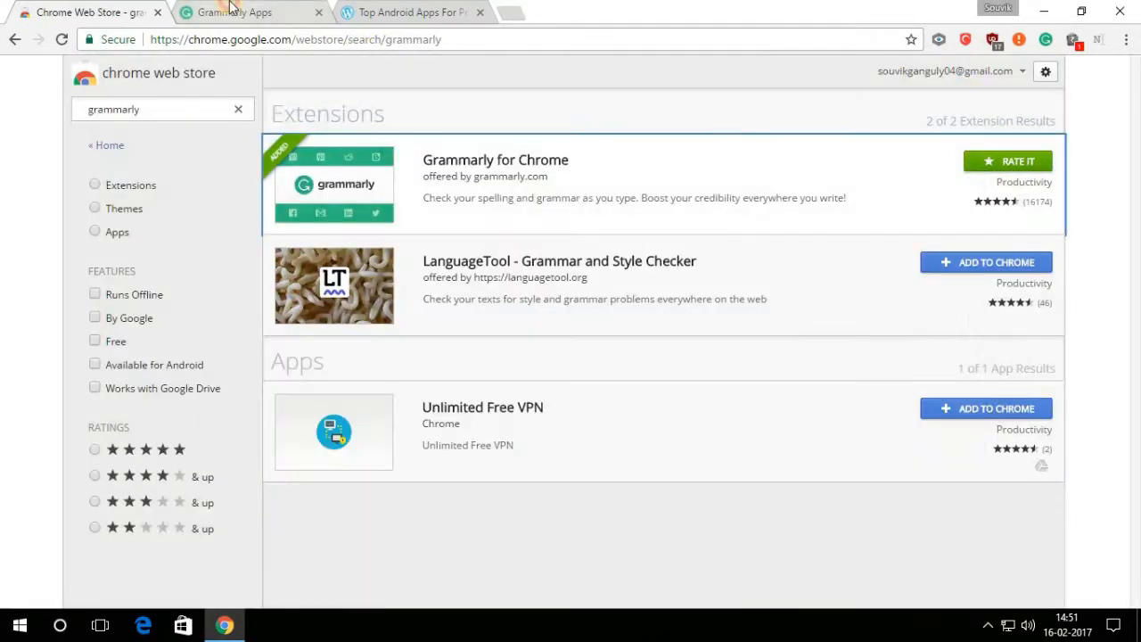
click(410, 12)
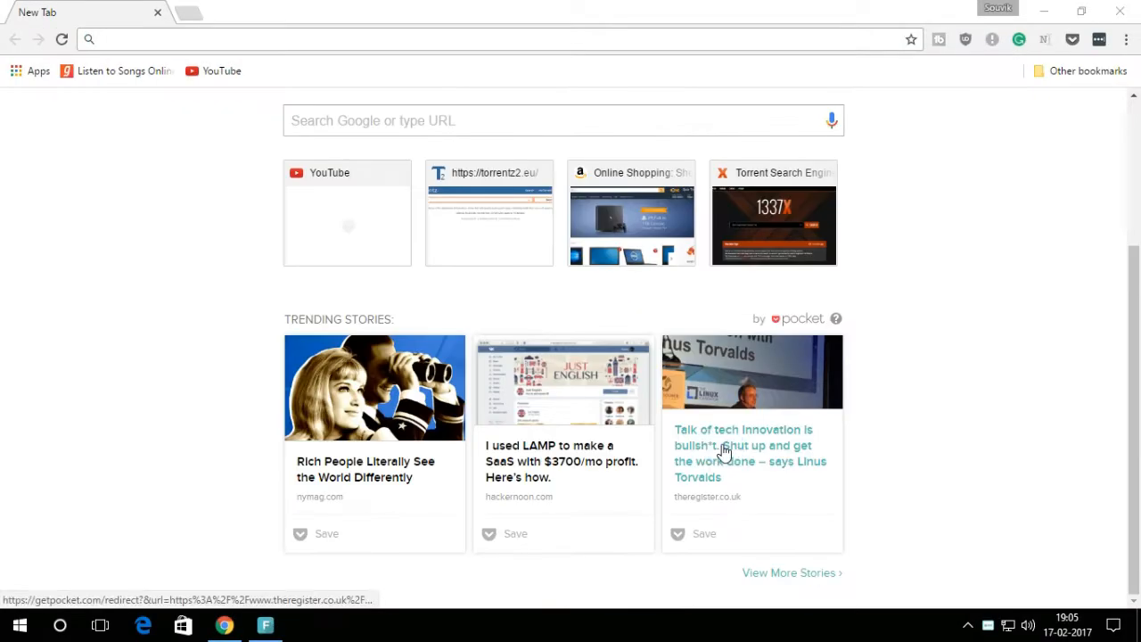
- Open the Linus Torvalds story and look up 'benevolent' in the dictionary popup
click(749, 454)
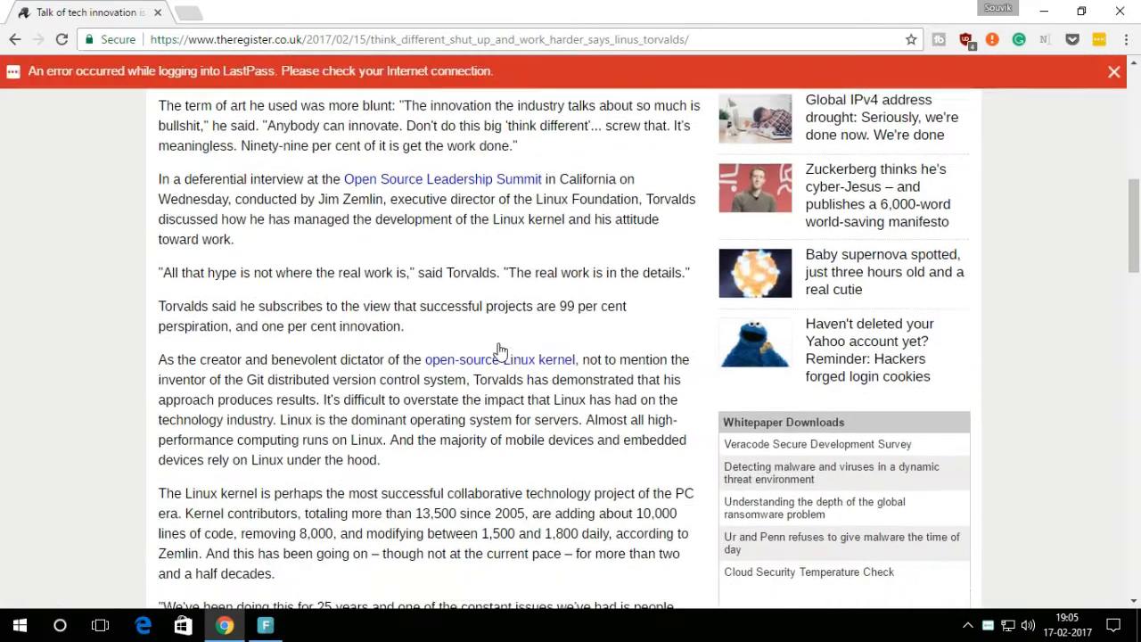
double_click(304, 306)
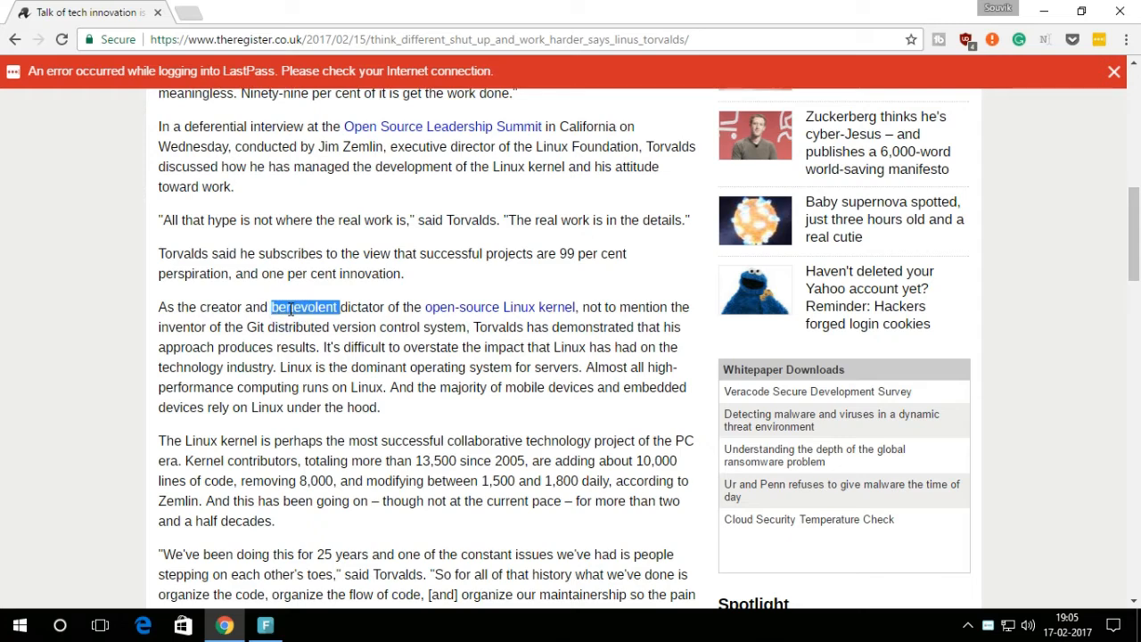
double_click(305, 306)
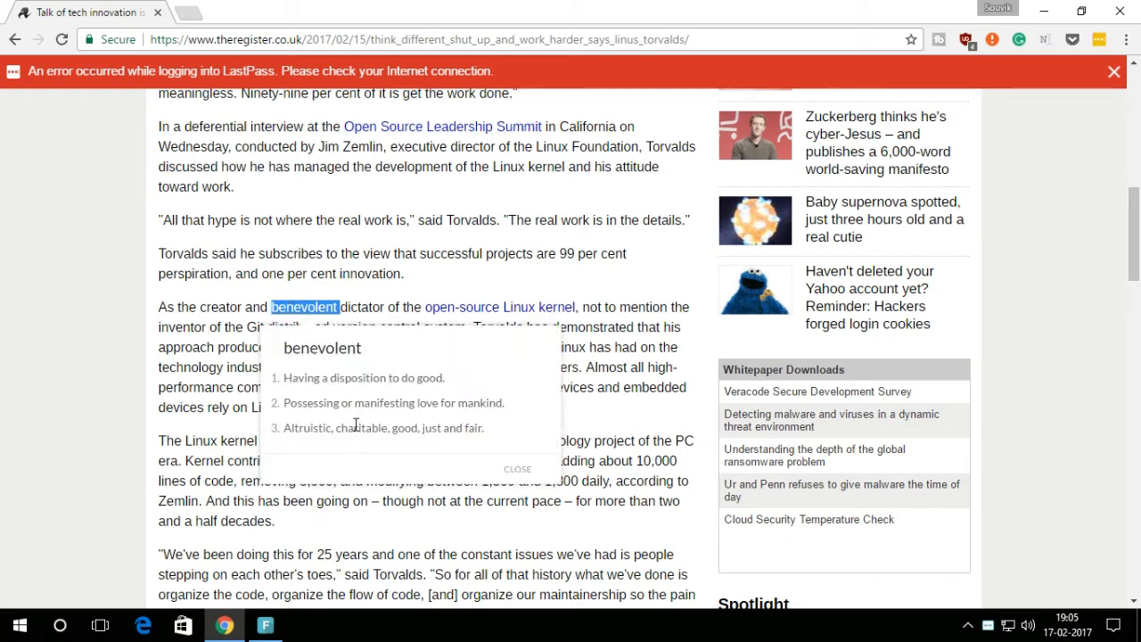
click(517, 468)
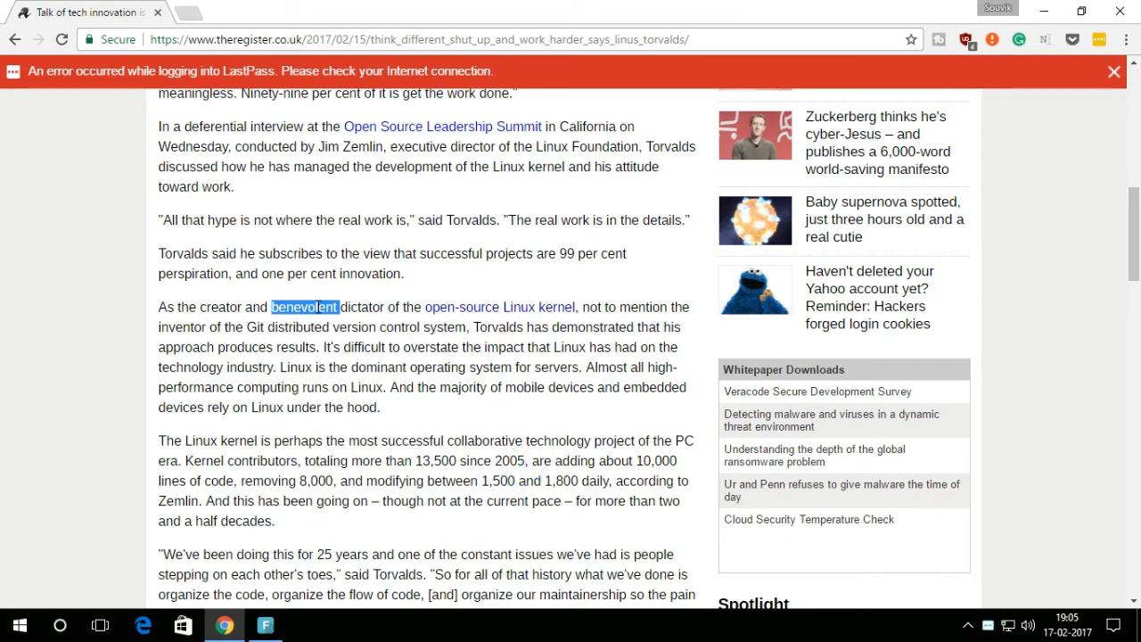
double_click(362, 307)
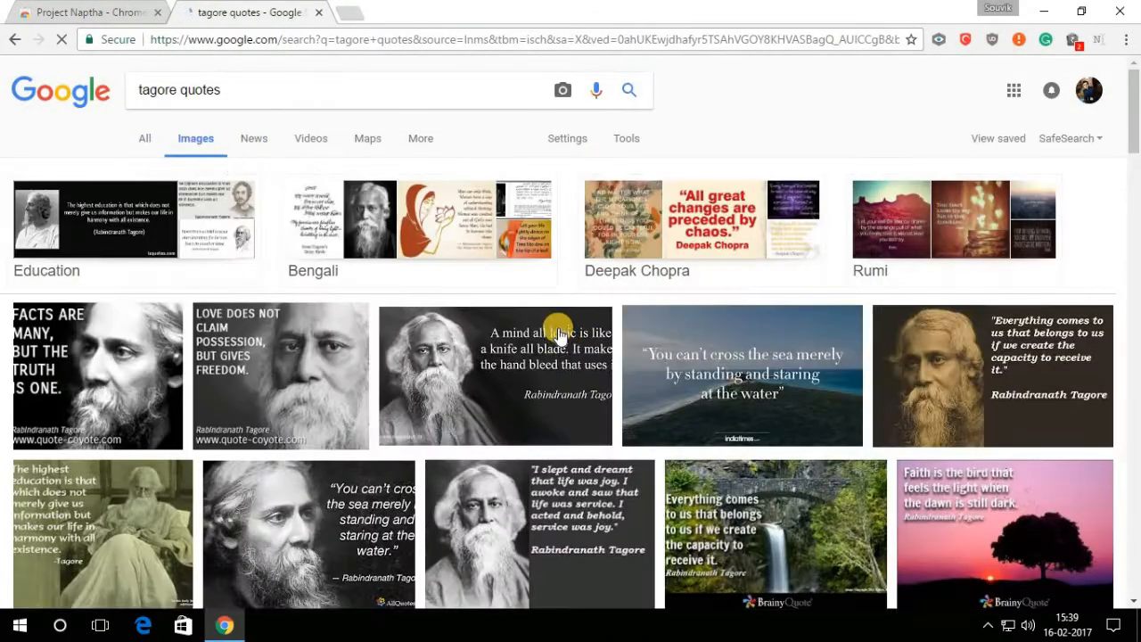
- Open the 'A mind all logic' Tagore quote image and select its words with Project Naptha
click(495, 375)
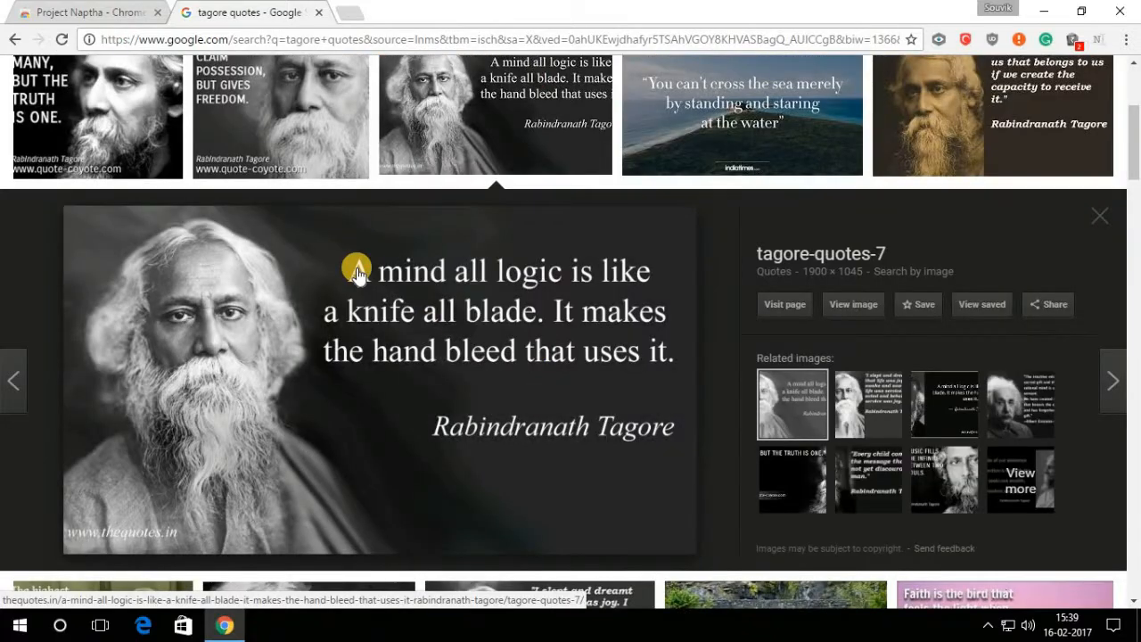
drag(356, 271, 660, 349)
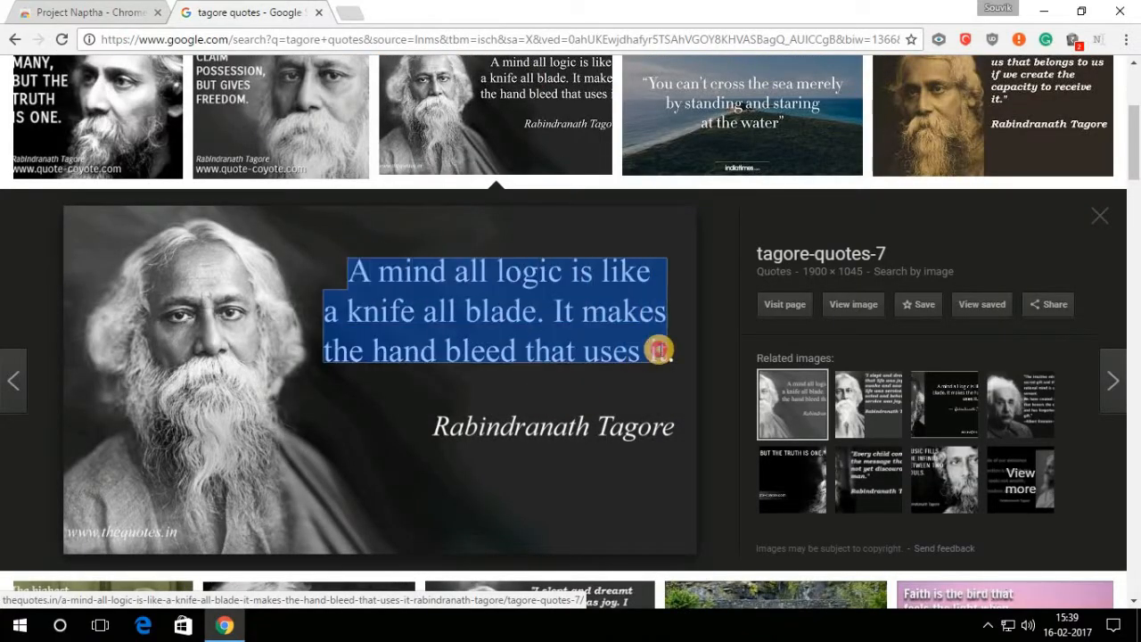
right_click(660, 350)
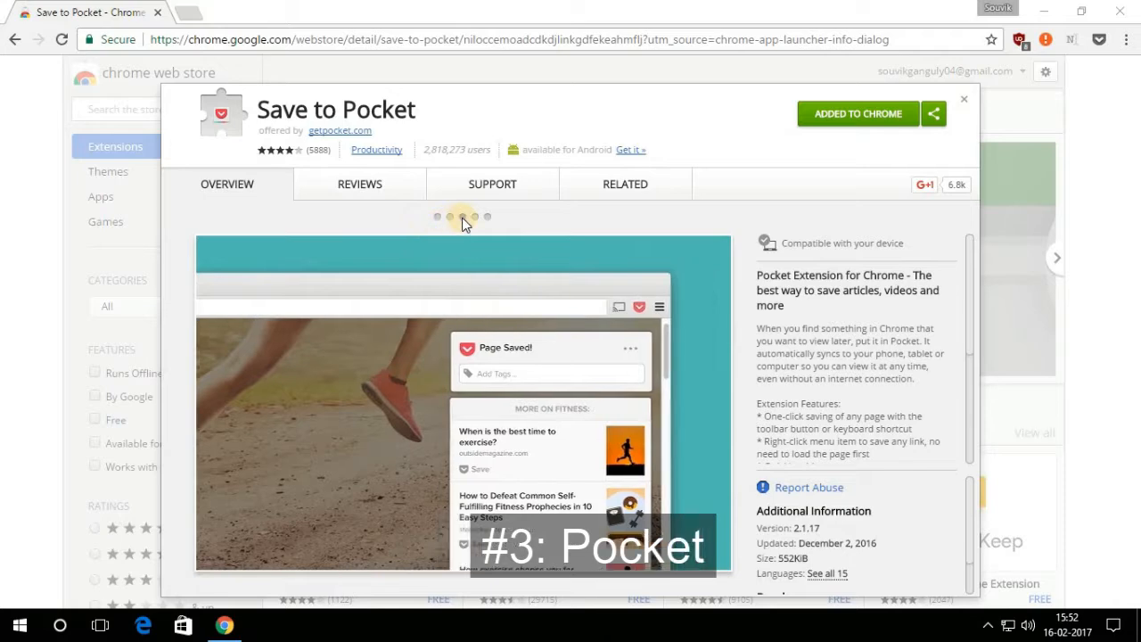
- Browse the Save to Pocket screenshot gallery, then start a new tab
click(474, 216)
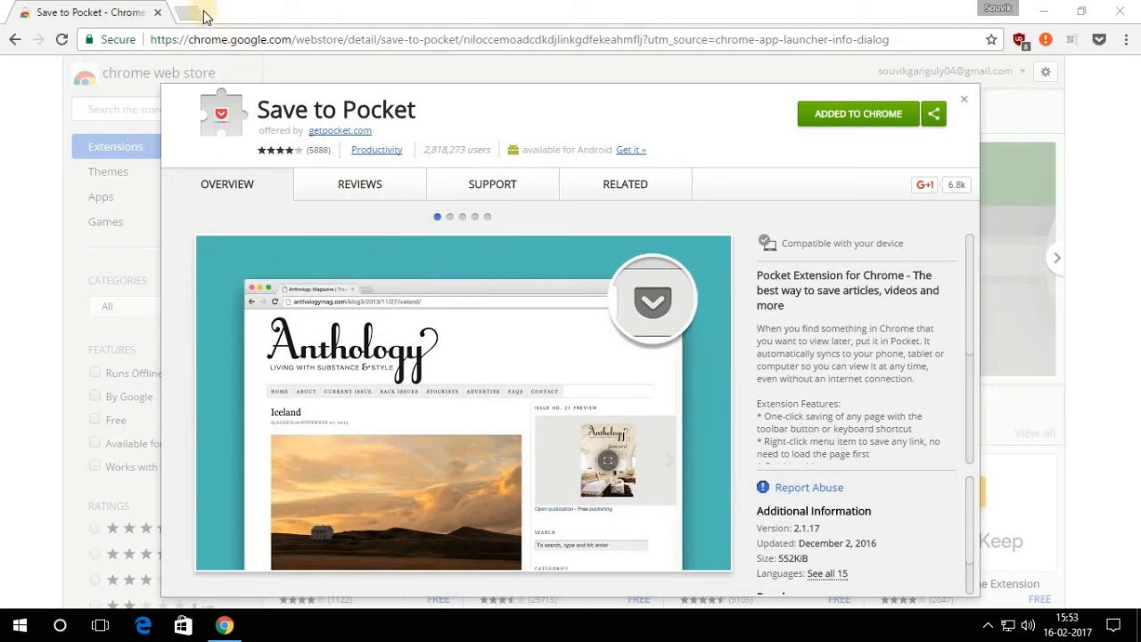
click(205, 16)
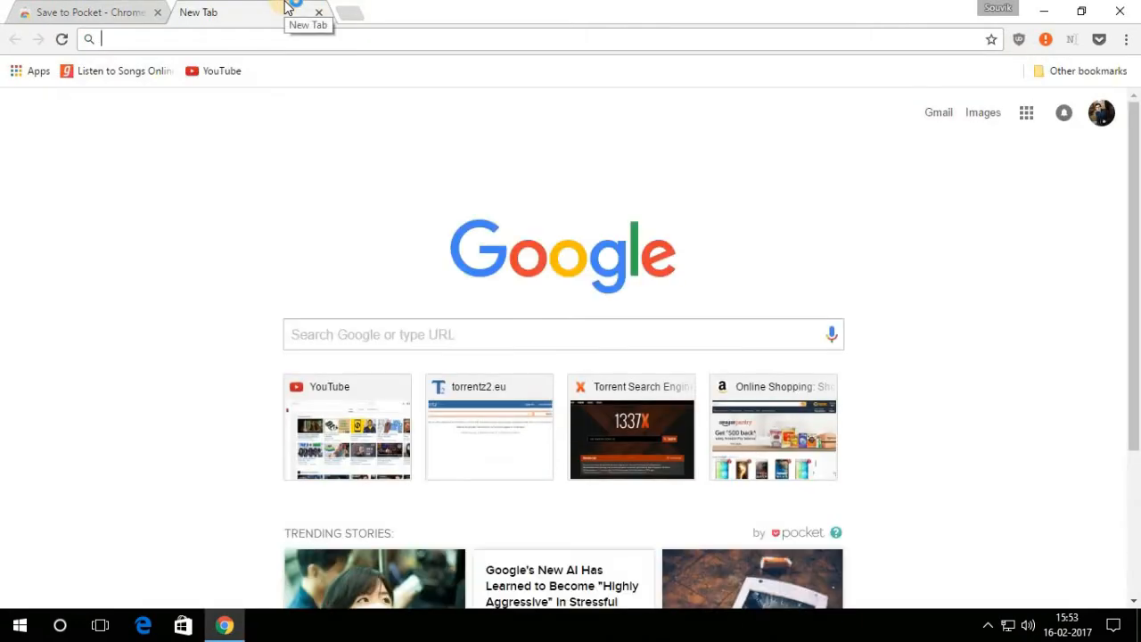
- Go to suggestmetech.wordpress.com and open the 'Top Android Apps For Pro Users' post
text(www.suggestmetech.wordpress.com)
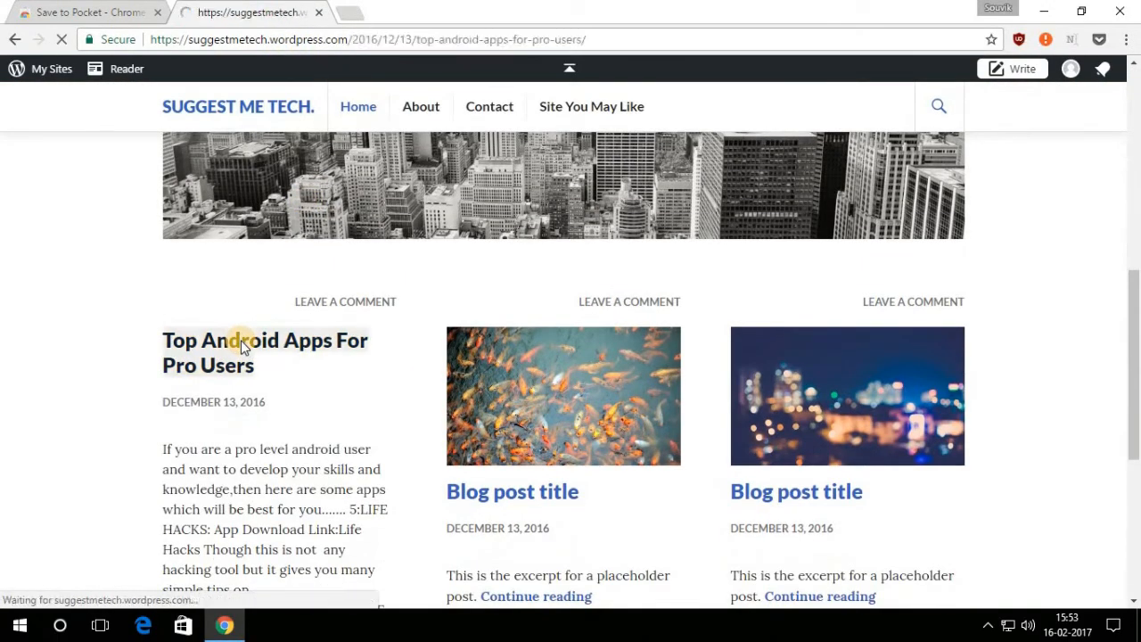
click(265, 352)
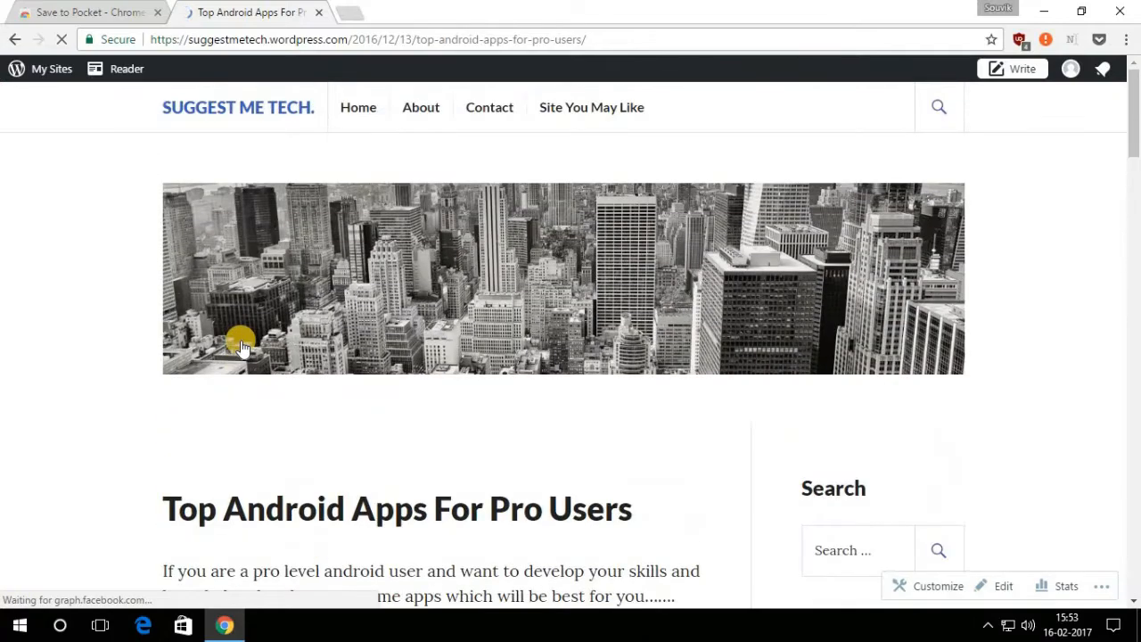
scroll(down, 3)
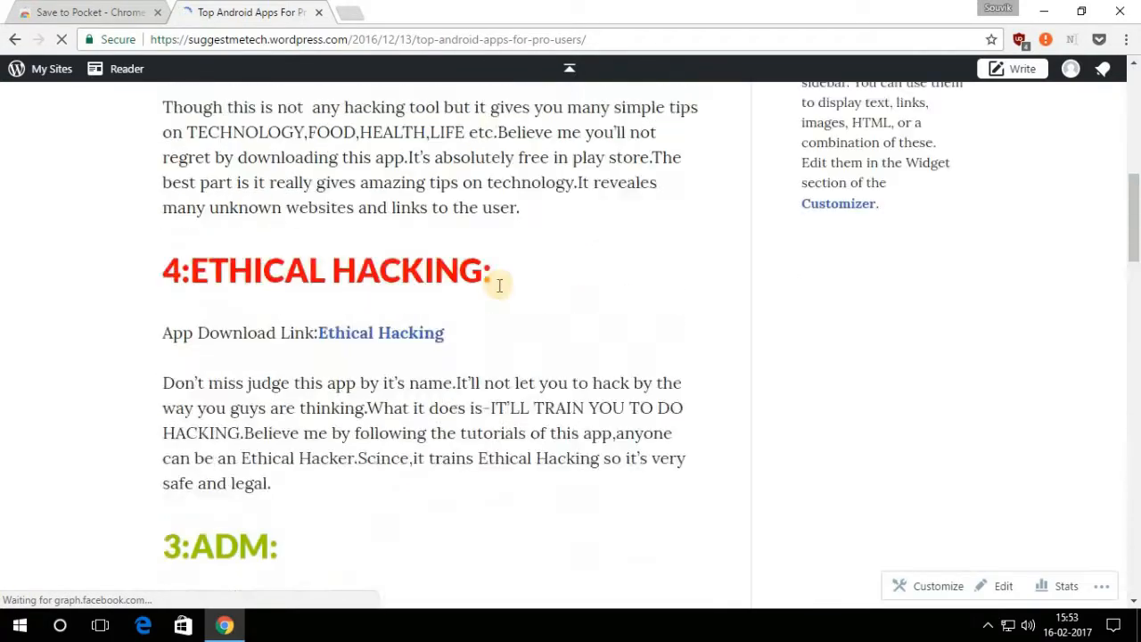
right_click(499, 285)
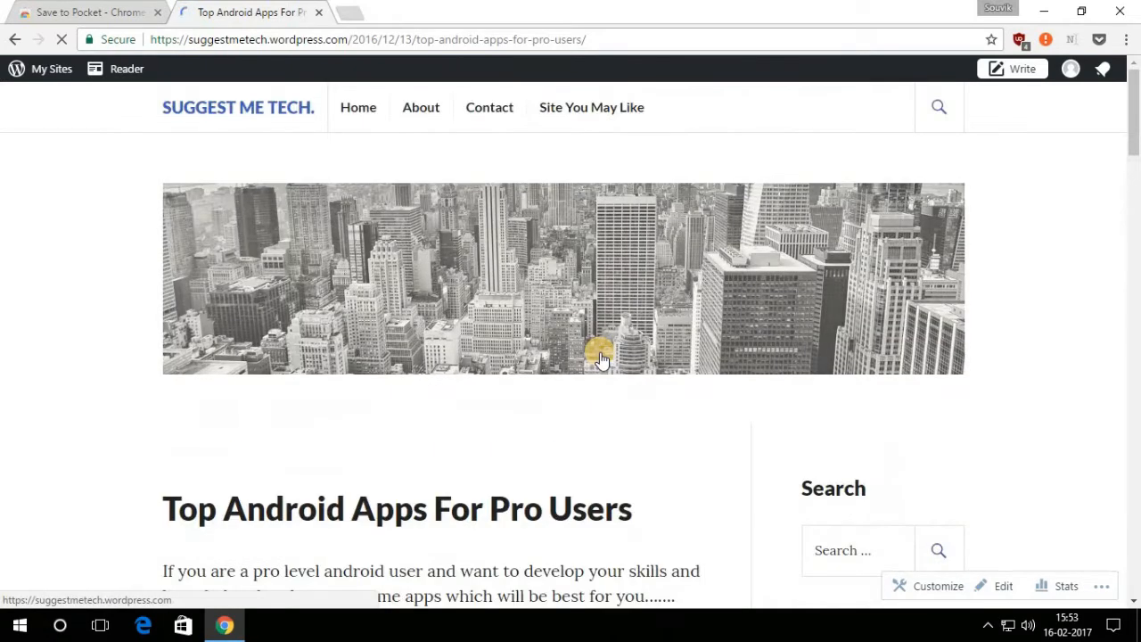
- Save the post to Pocket and open the Pocket reading list
click(1100, 40)
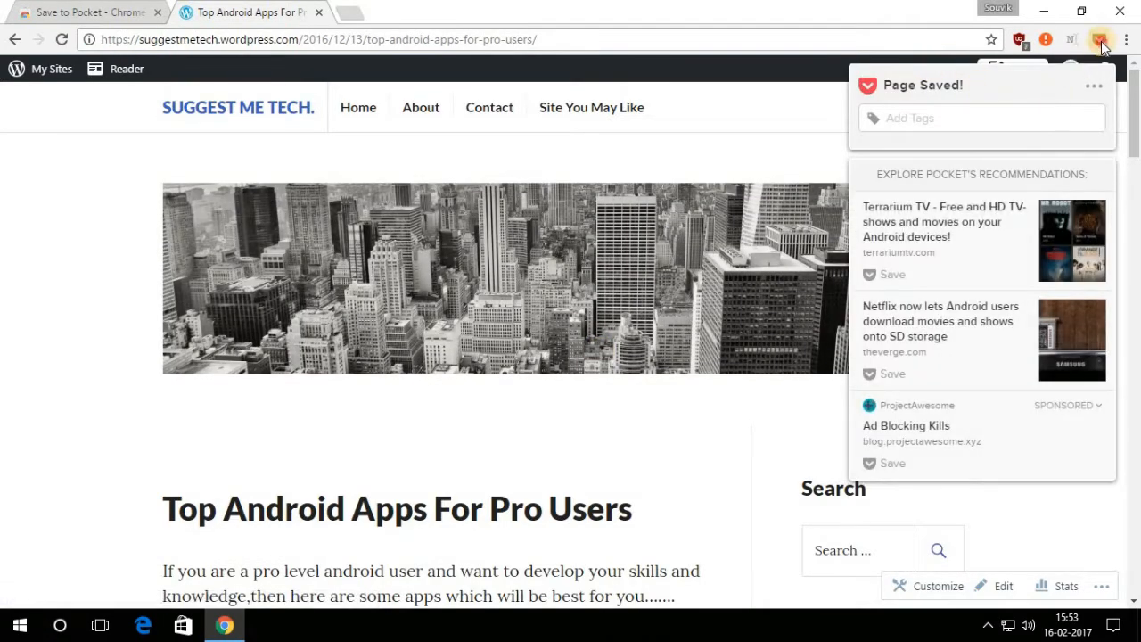
right_click(1100, 39)
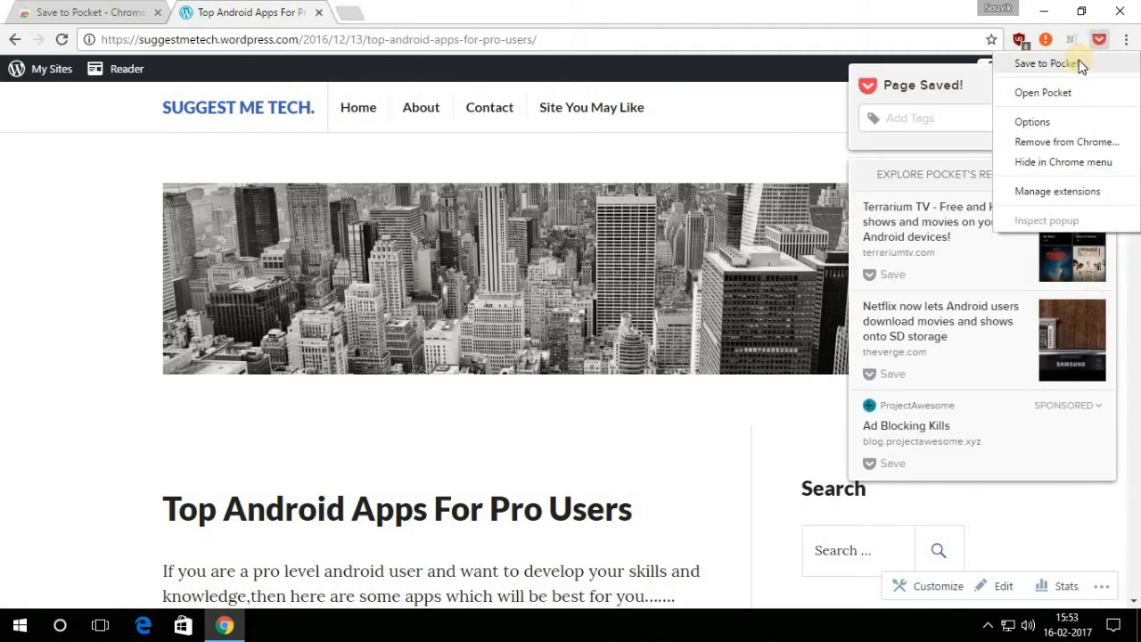
click(1043, 91)
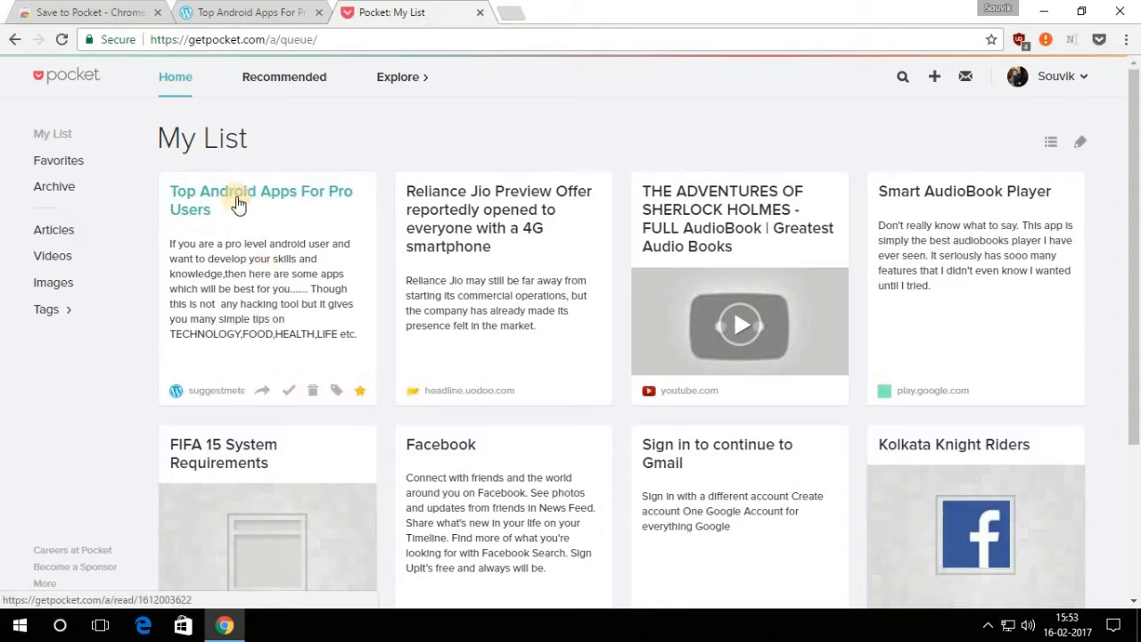
- Open the saved 'Top Android Apps For Pro Users' card in Pocket's reader view
click(260, 200)
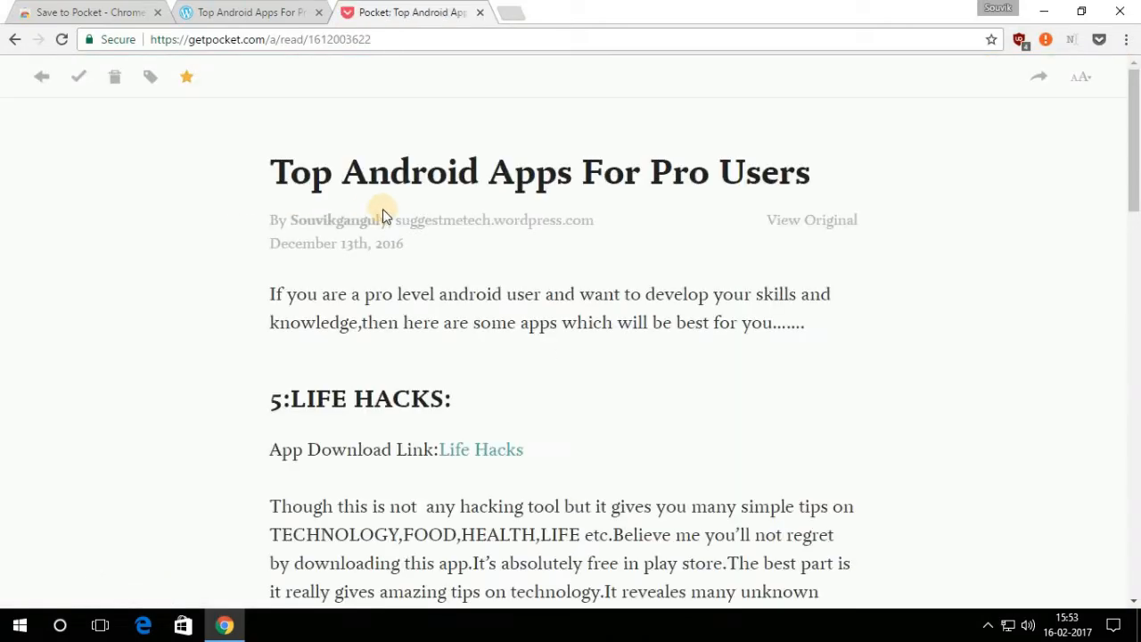
scroll(down, 3)
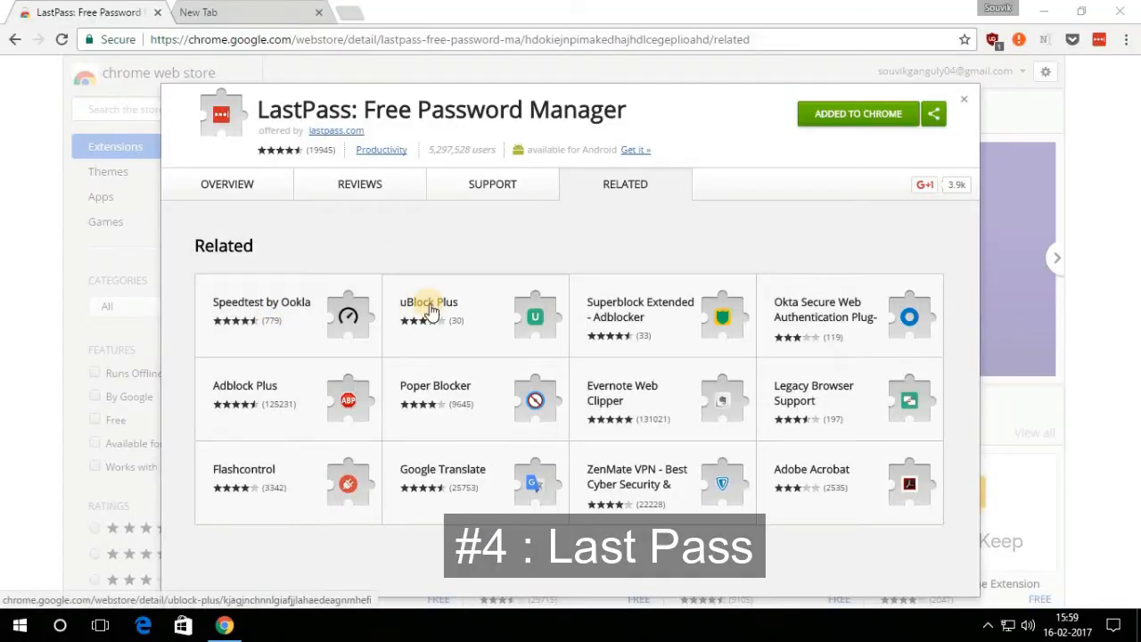
- Browse the LastPass screenshots, including the password generator, and read its user reviews
click(226, 183)
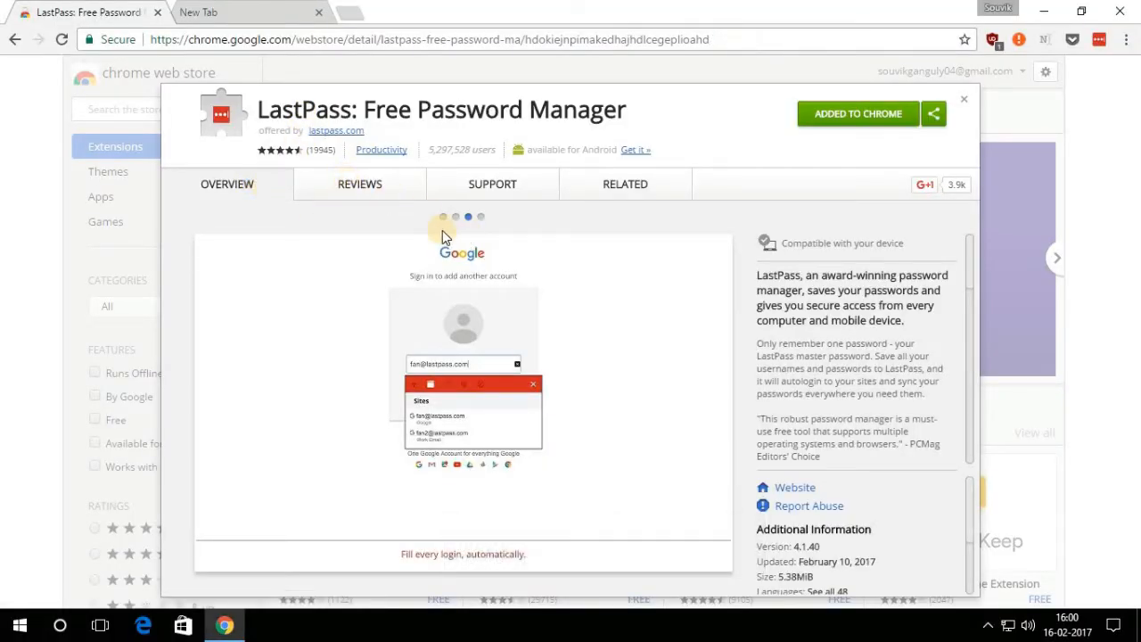
click(454, 215)
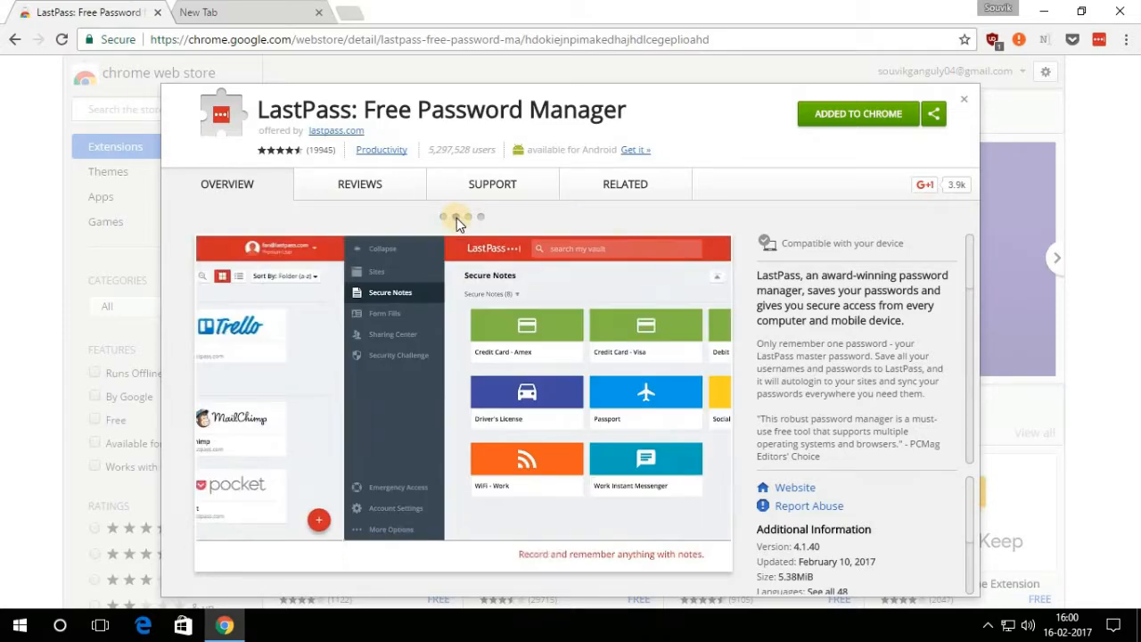
click(480, 216)
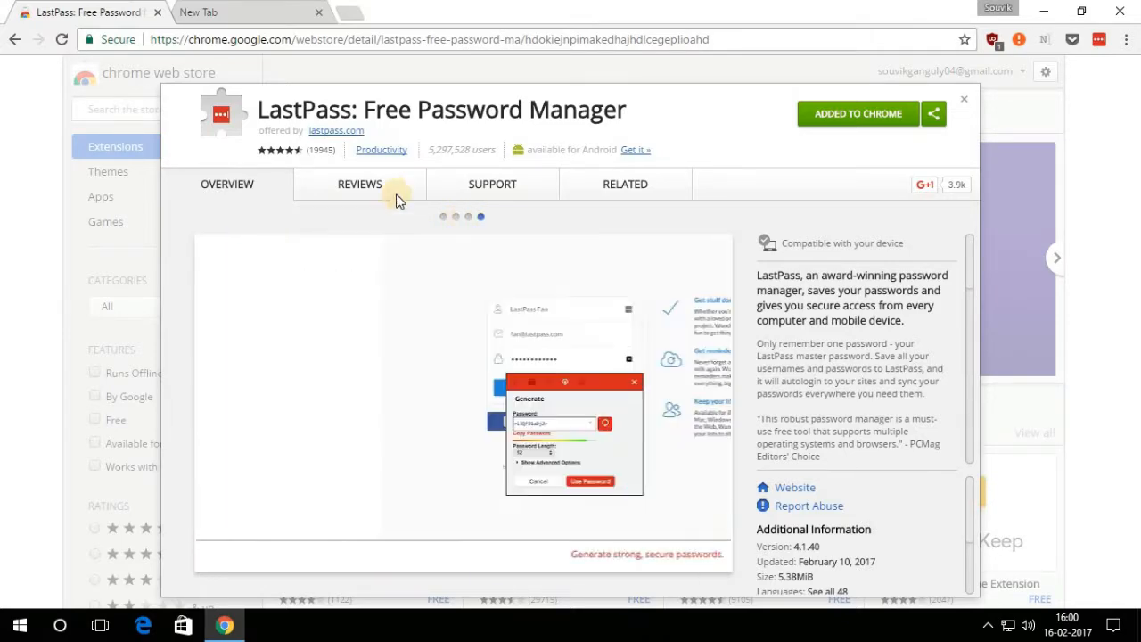
click(360, 183)
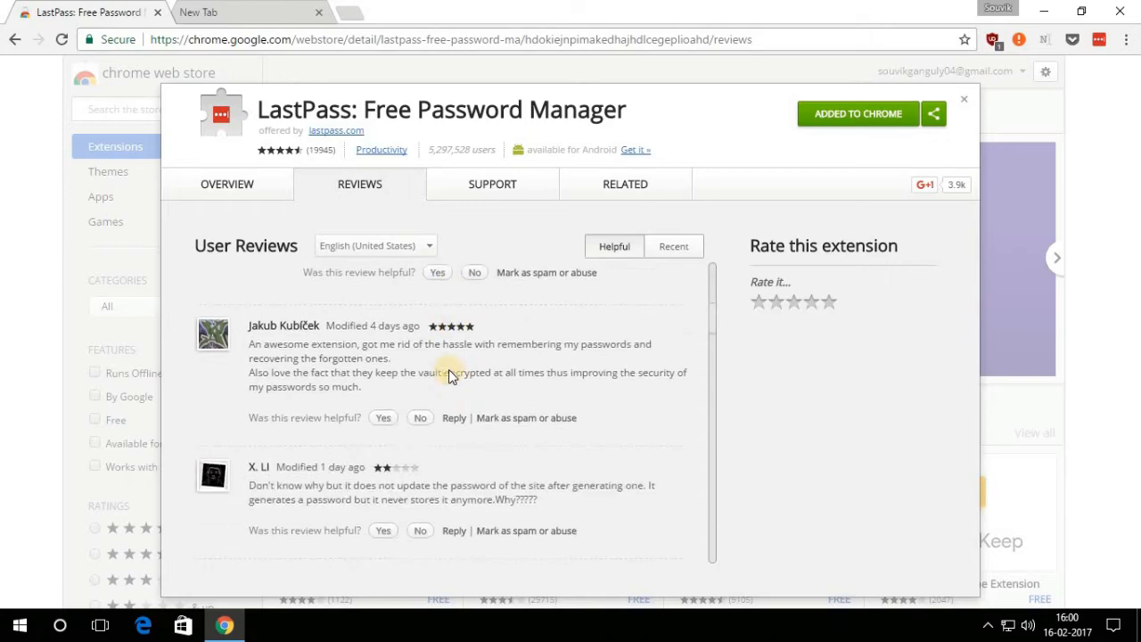
scroll(down, 3)
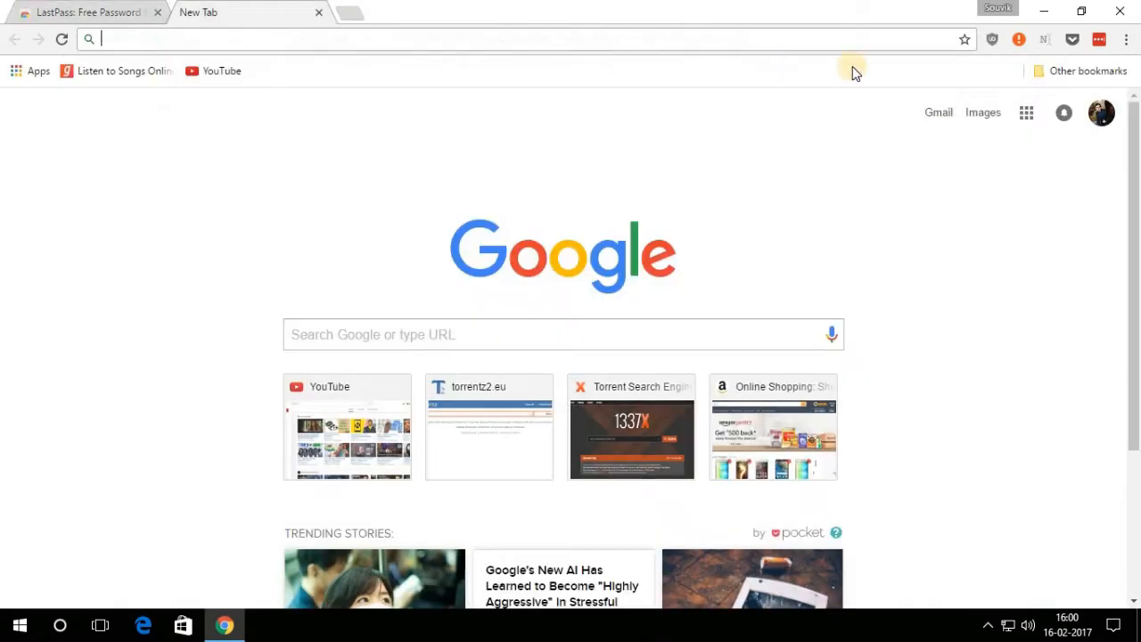
- Open the LastPass vault from the toolbar icon, then switch browser tabs
click(1099, 40)
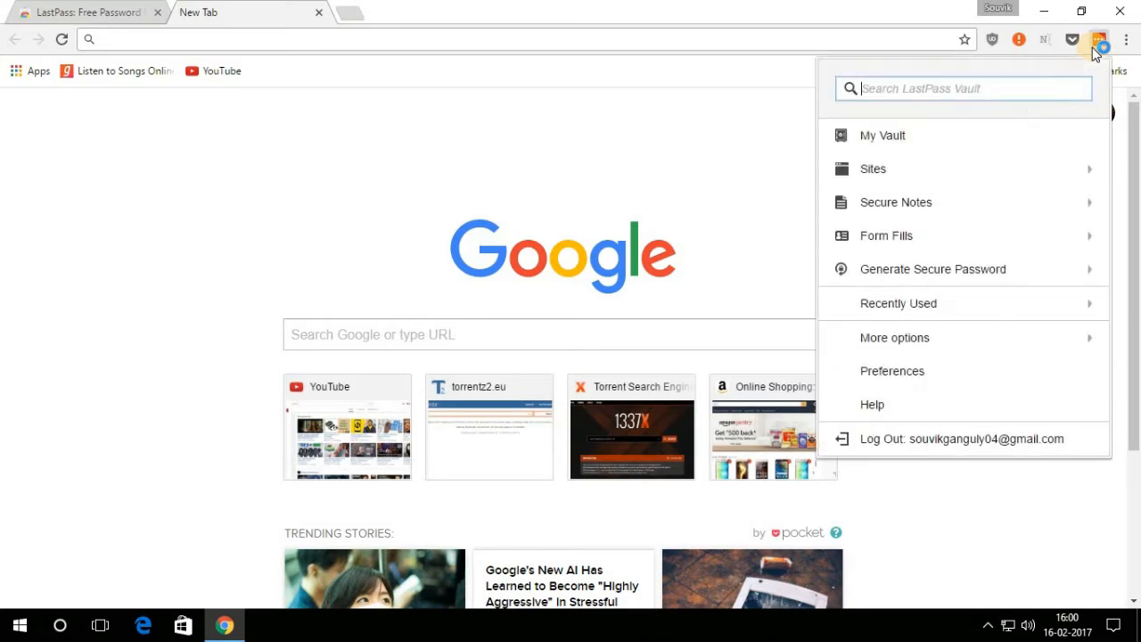
mouse_move(944, 169)
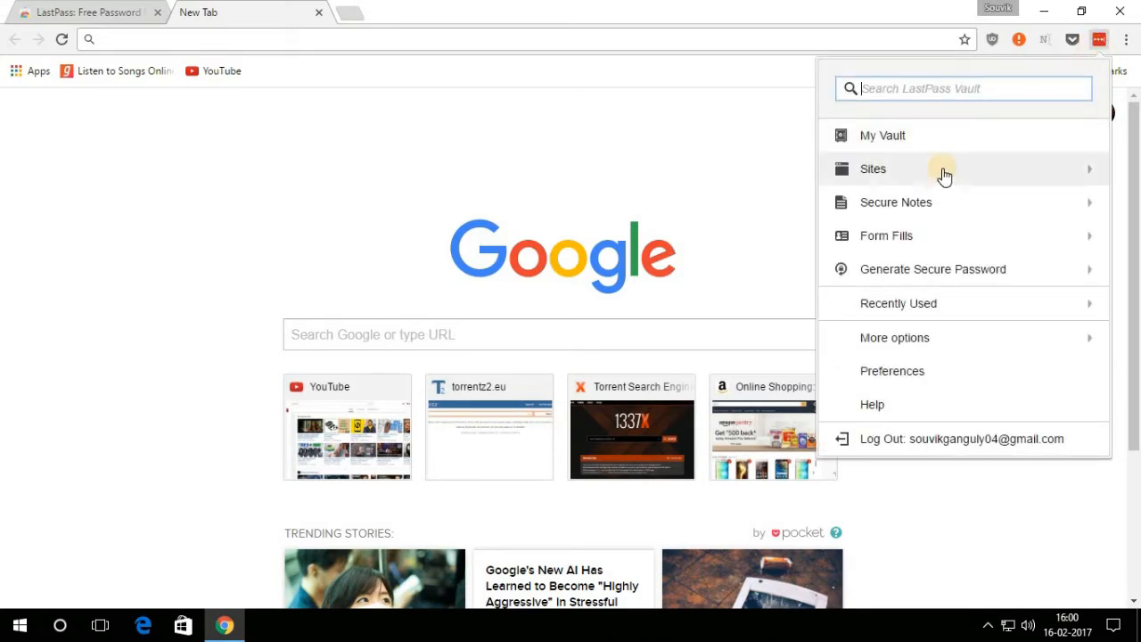
mouse_move(903, 437)
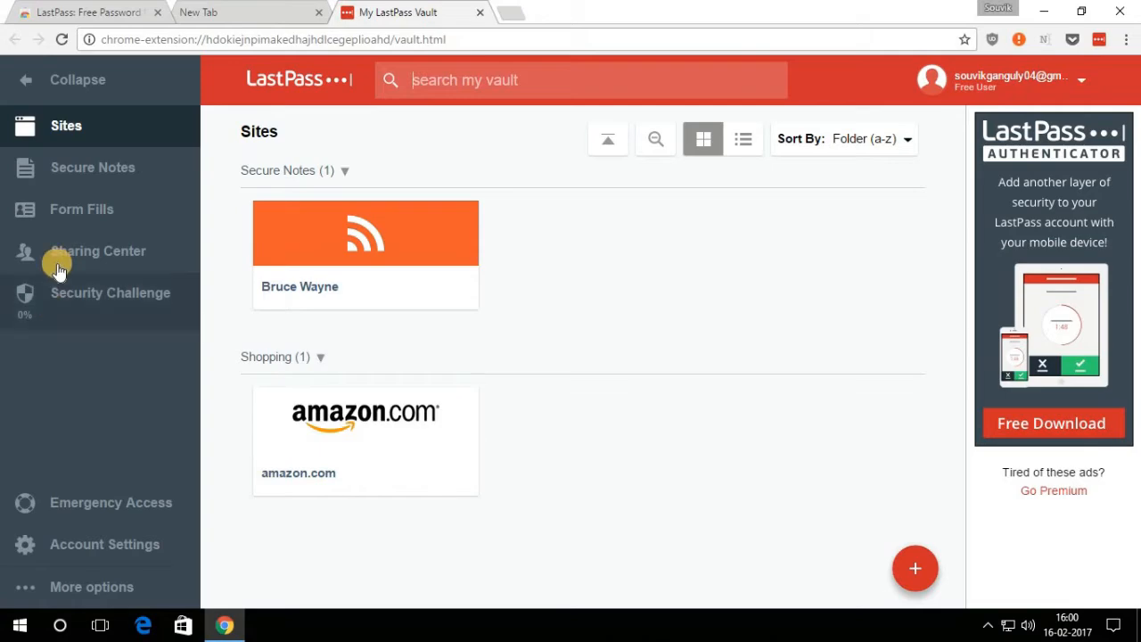
click(405, 11)
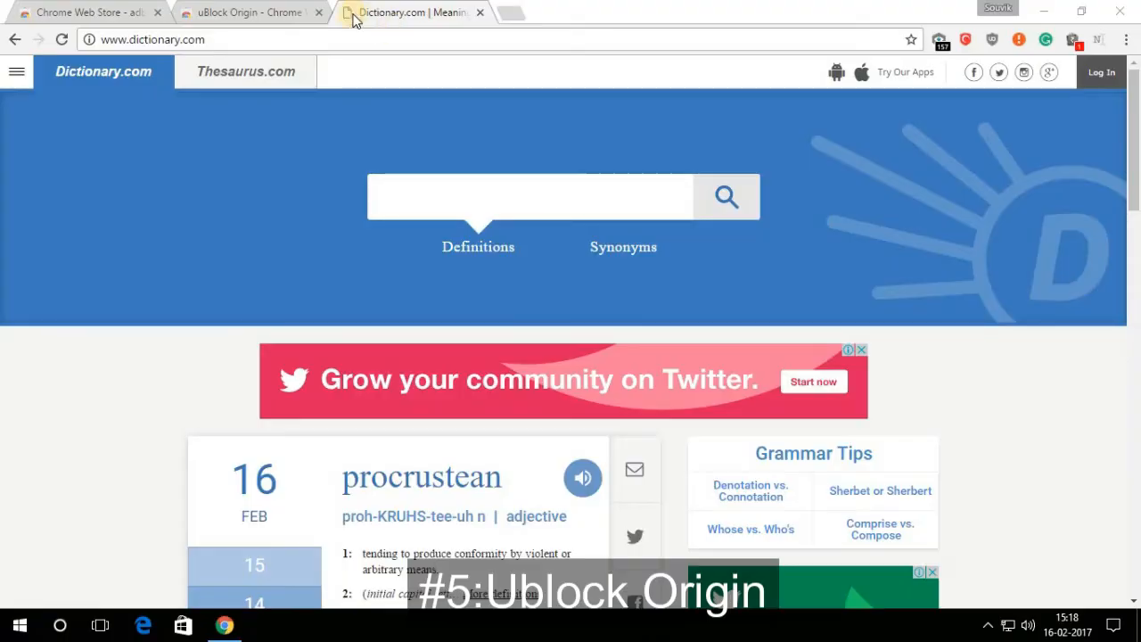
- Browse the uBlock Origin store listing and its CPU usage benchmark screenshot
click(84, 11)
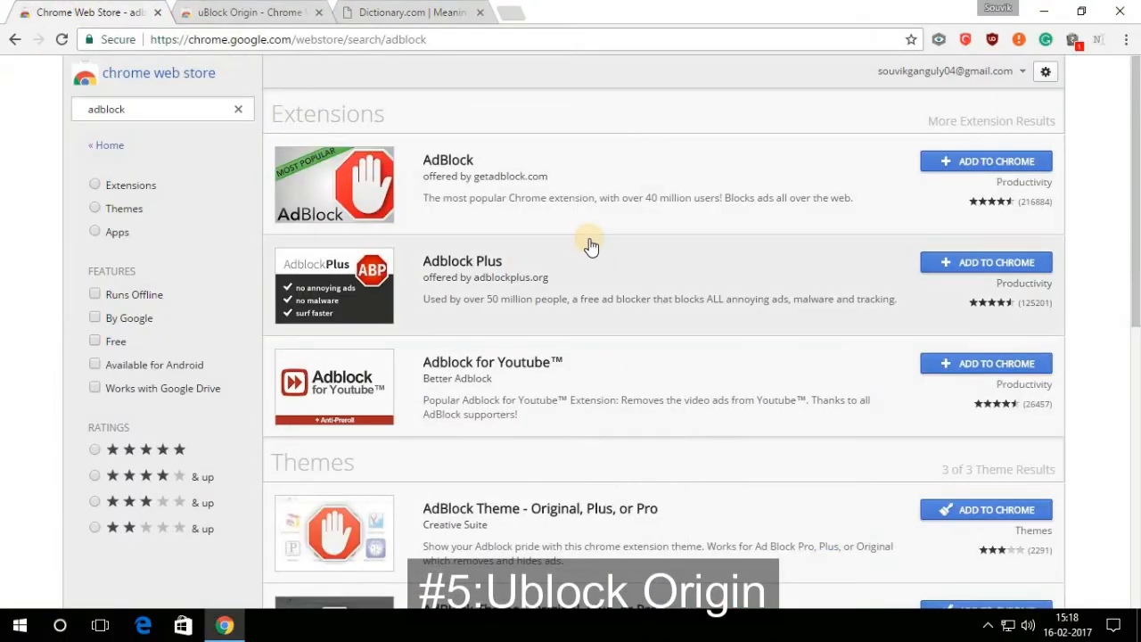
scroll(down, 3)
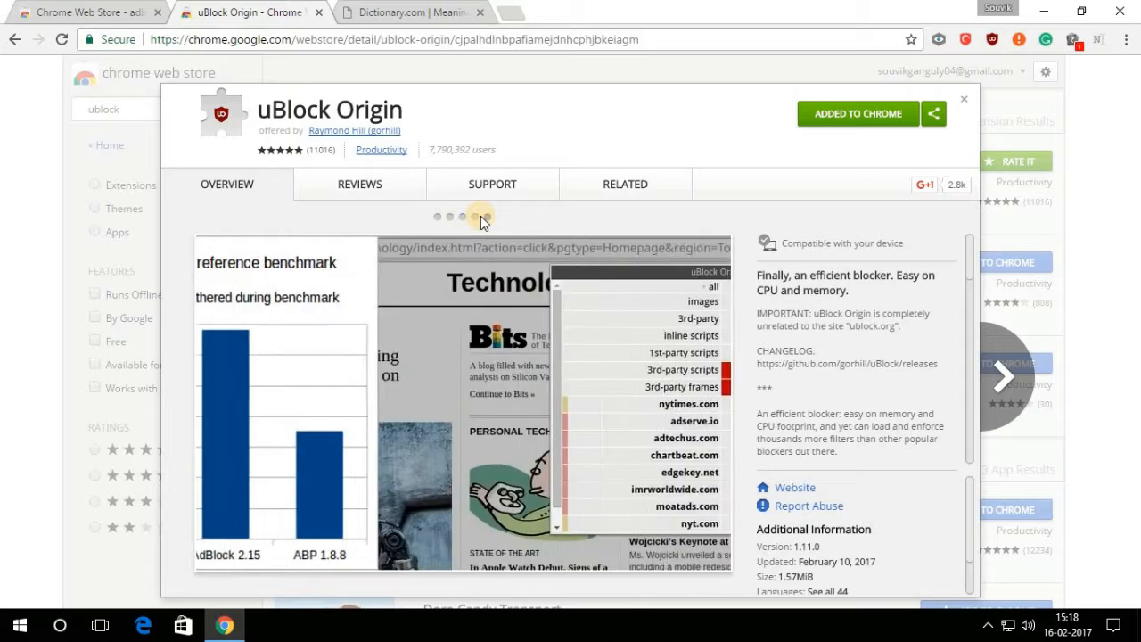
click(474, 216)
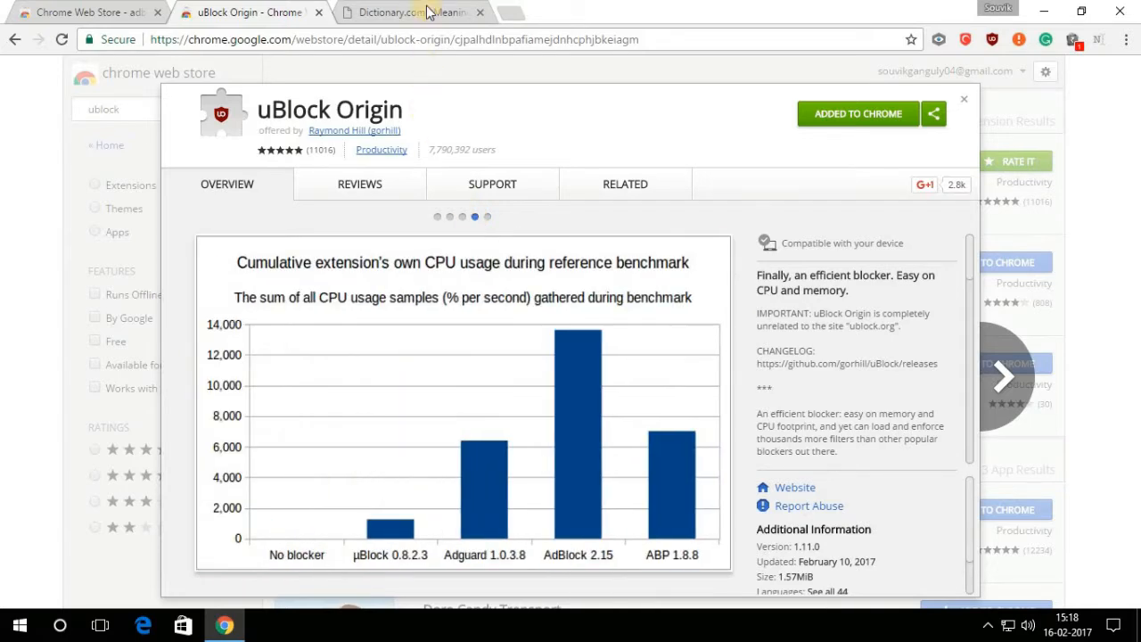
- Enable uBlock Origin blocking on Dictionary.com and view the ad-free page
click(410, 12)
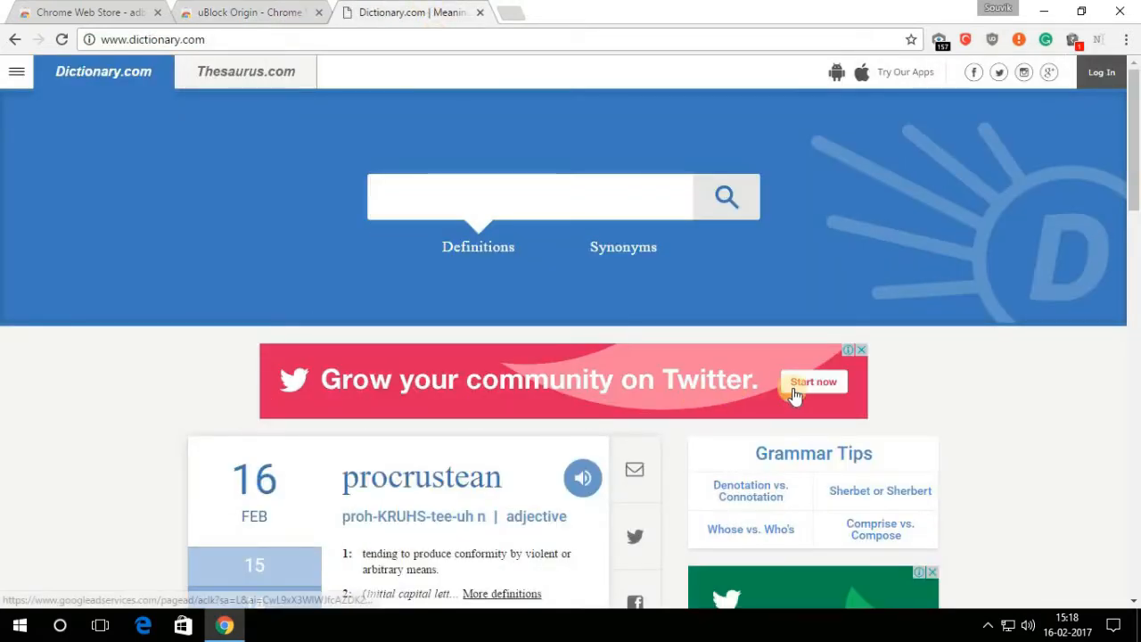
click(992, 39)
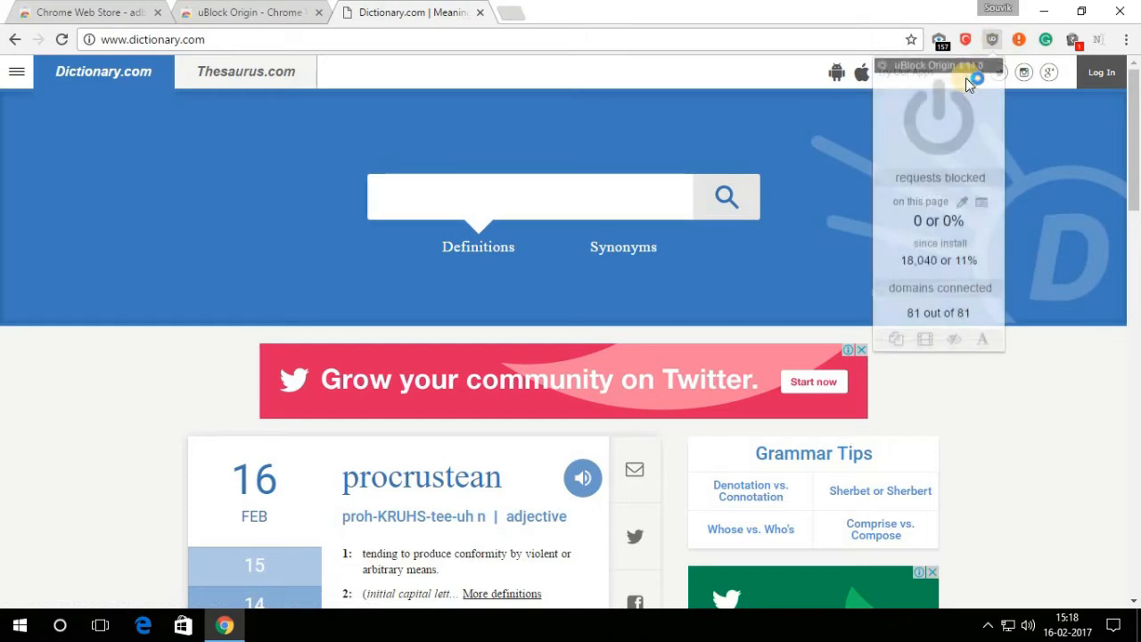
click(937, 116)
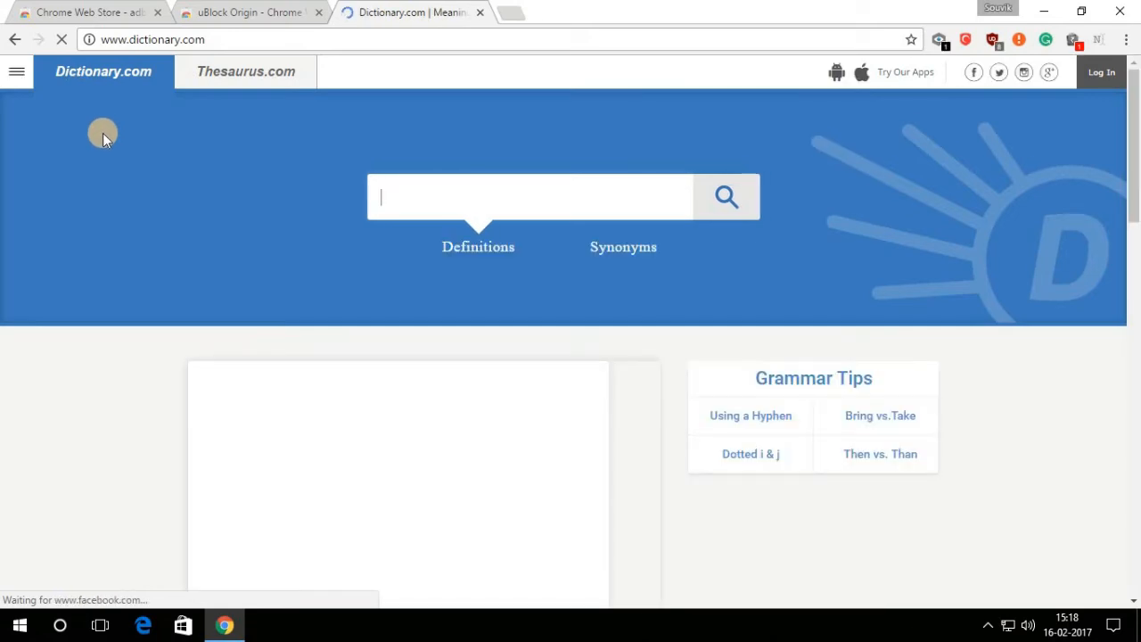
scroll(down, 3)
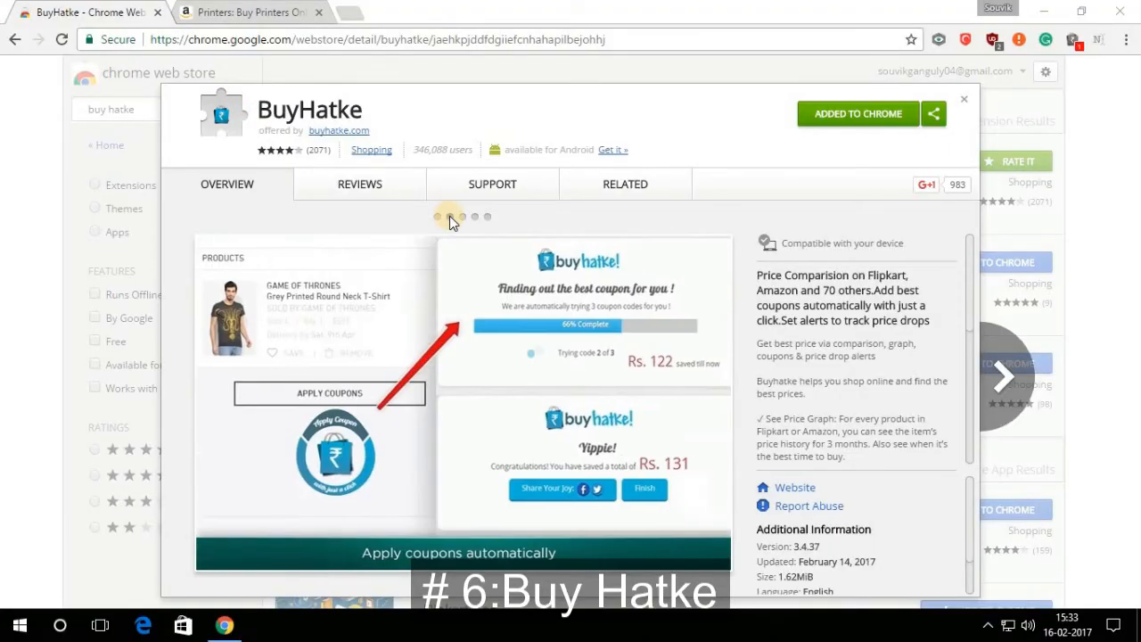
- Browse BuyHatke's screenshots on automatic coupons and comparing prices across stores
click(486, 217)
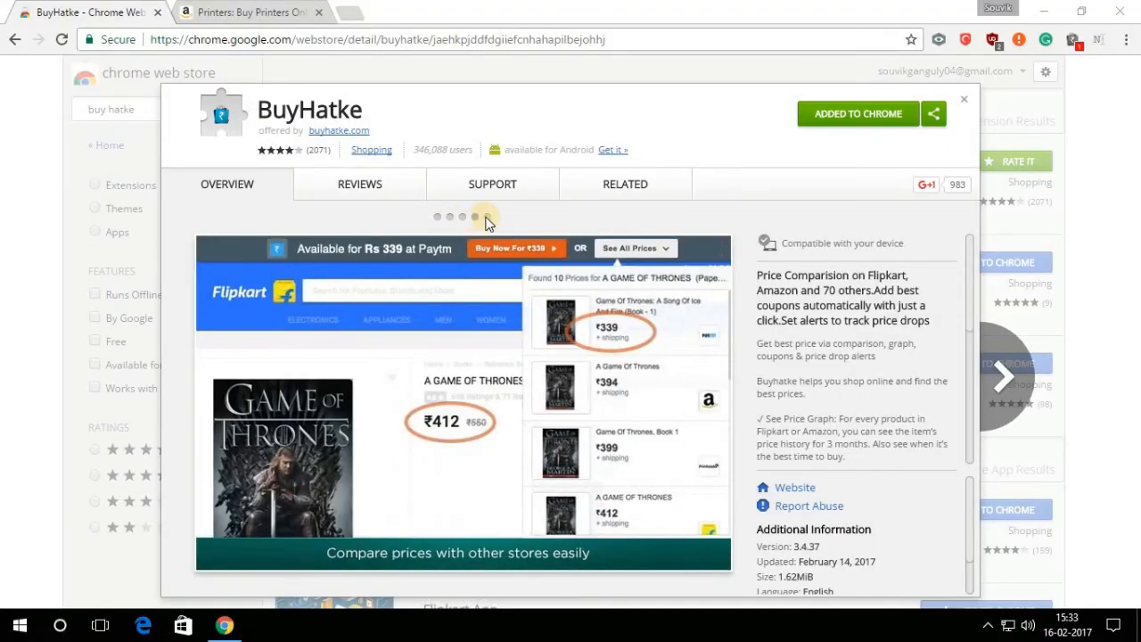
click(249, 11)
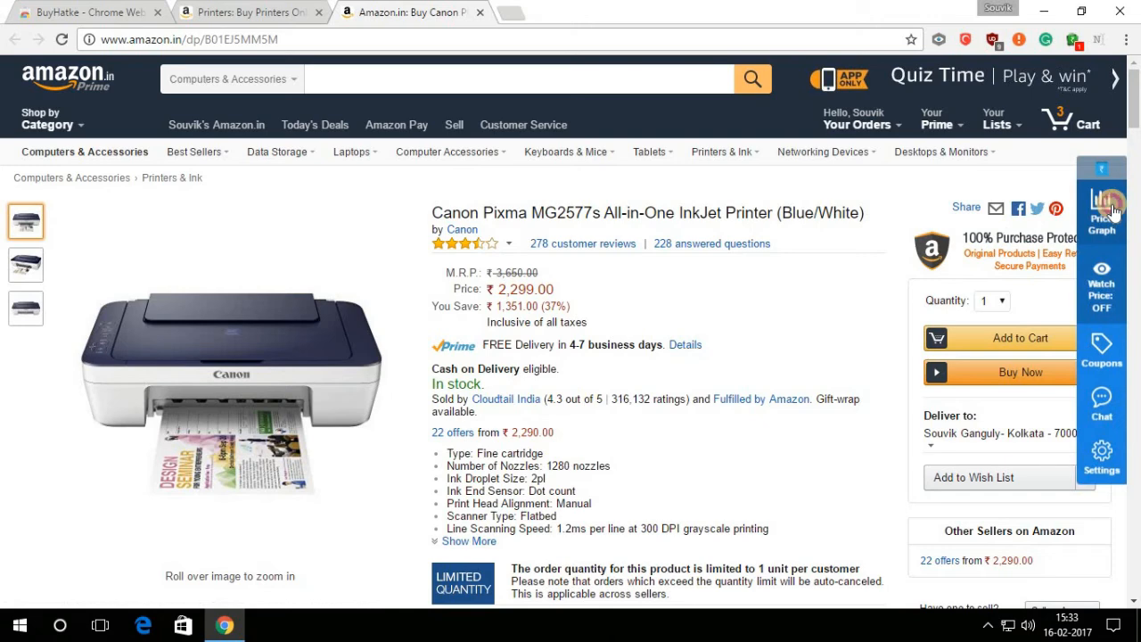
- View the Canon Pixma MG2577s price graph (lowest ₹2099, average ₹2487.08), then check coupons
click(1102, 214)
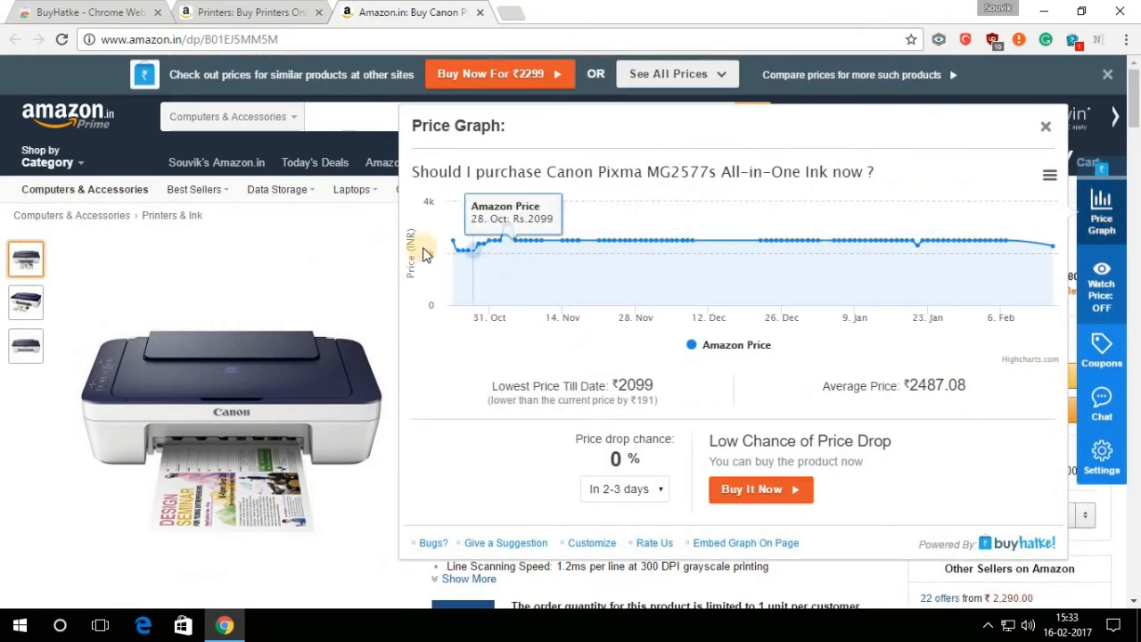
mouse_move(1034, 245)
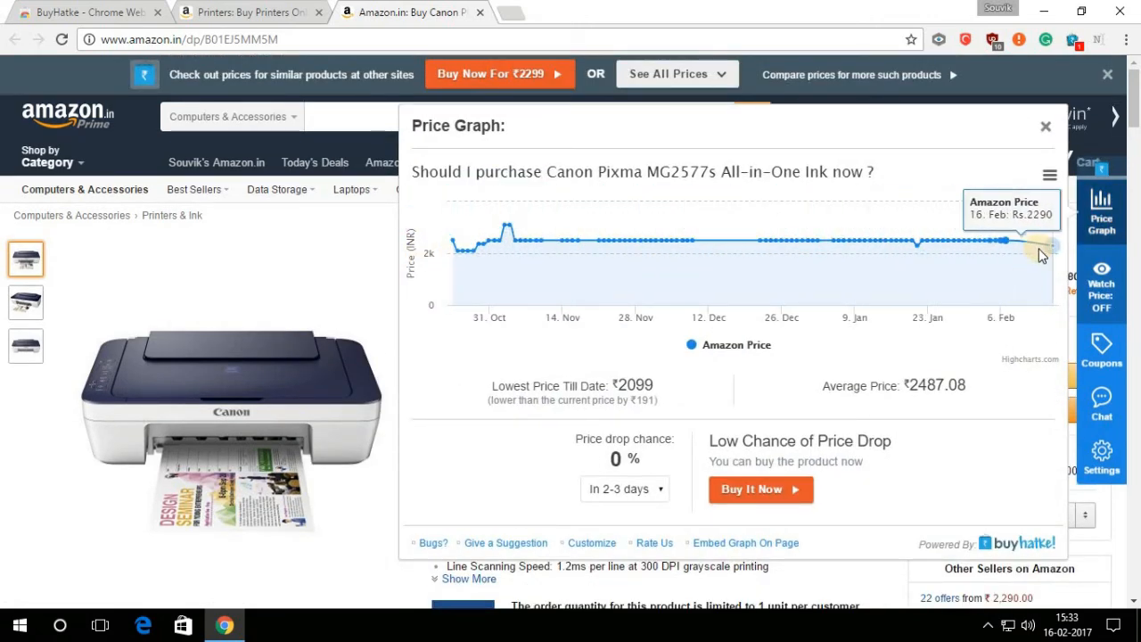
click(1044, 124)
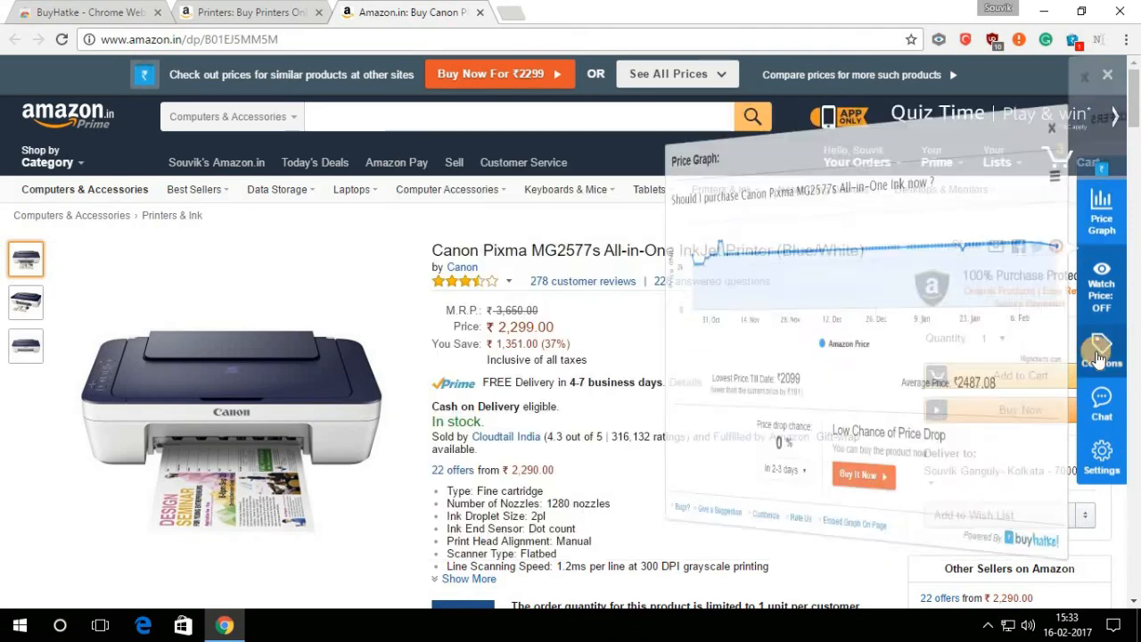